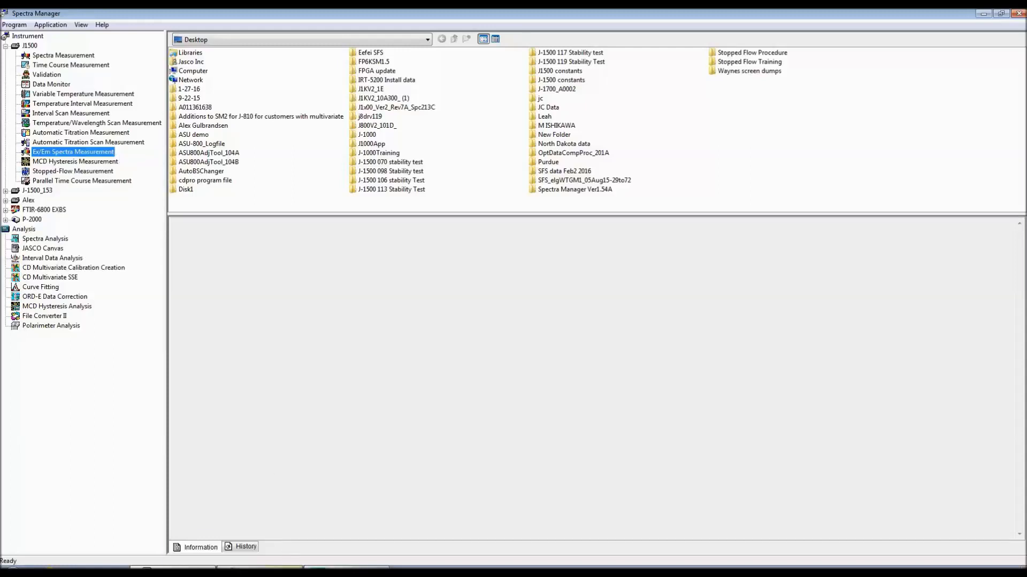
# Launch the Ex/Em Spectra Measurement program for the J1500 instrument.
pyautogui.doubleClick(72, 151)
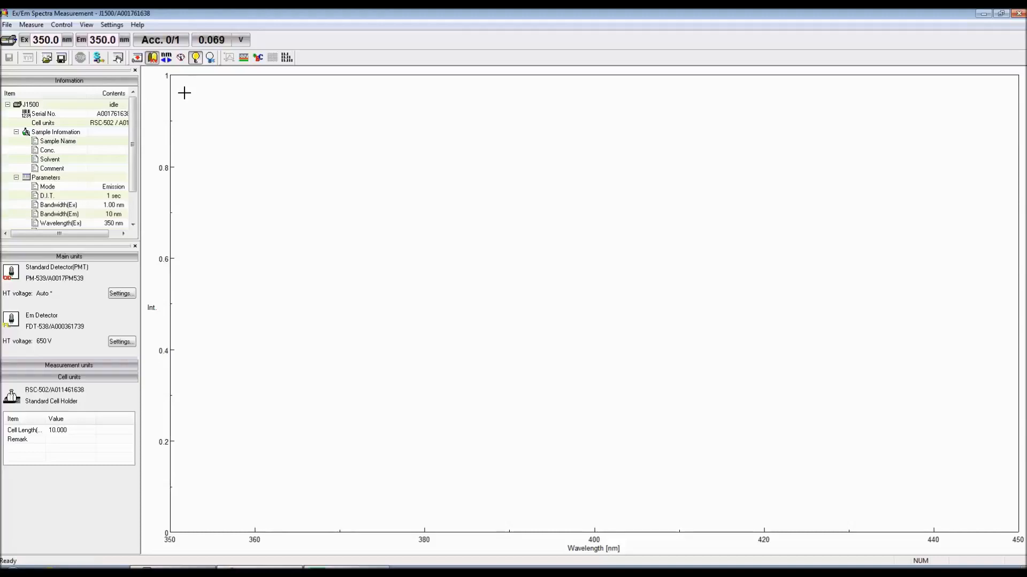
# Bring up the Detector Control dialog from the Control menu.
pyautogui.click(61, 25)
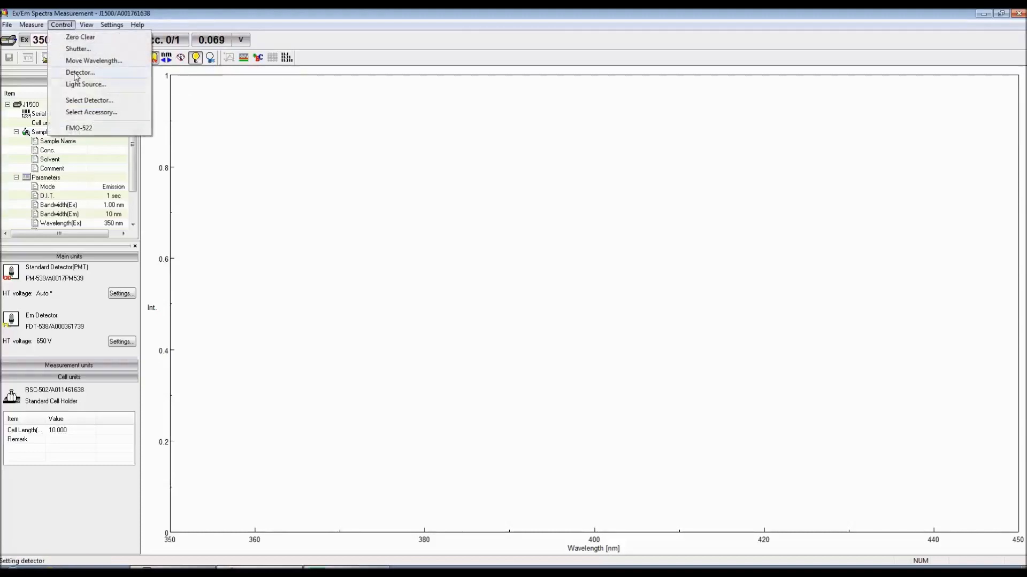
pyautogui.click(78, 71)
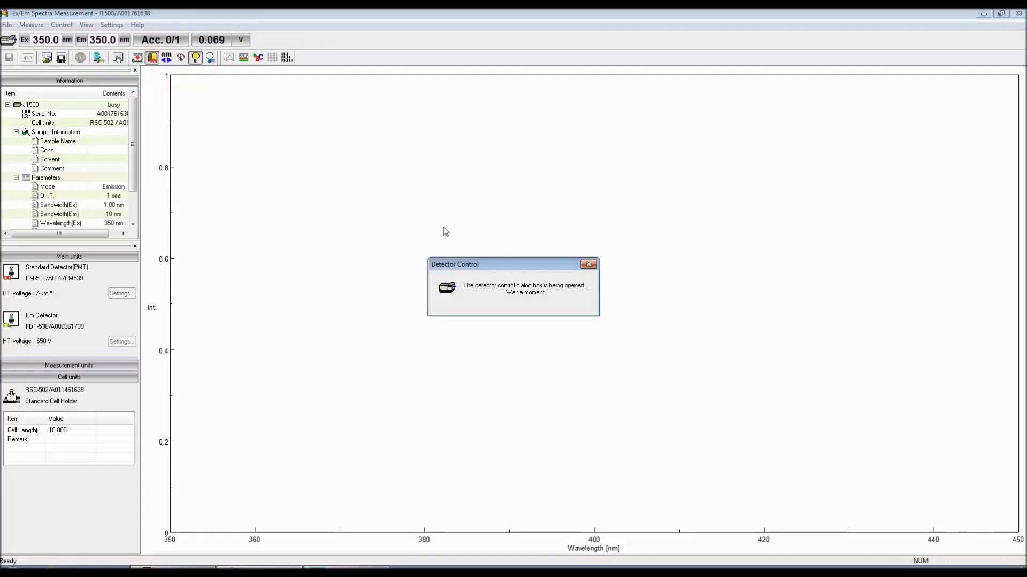
pyautogui.moveTo(657, 303)
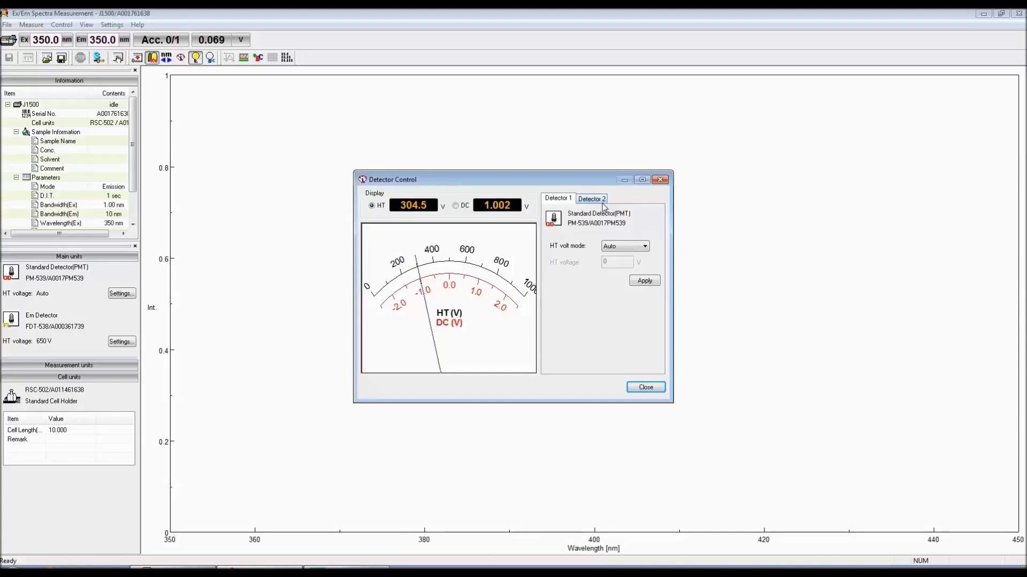
# Raise the Detector 2 (emission) HT voltage through 700 and 750 to 820 V, applying each.
pyautogui.click(590, 199)
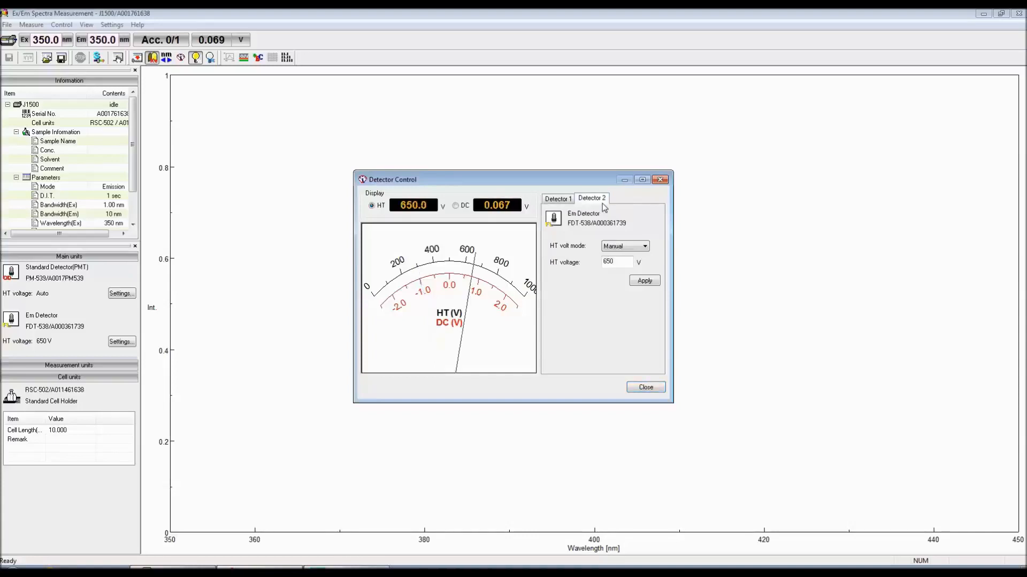
pyautogui.moveTo(640, 226)
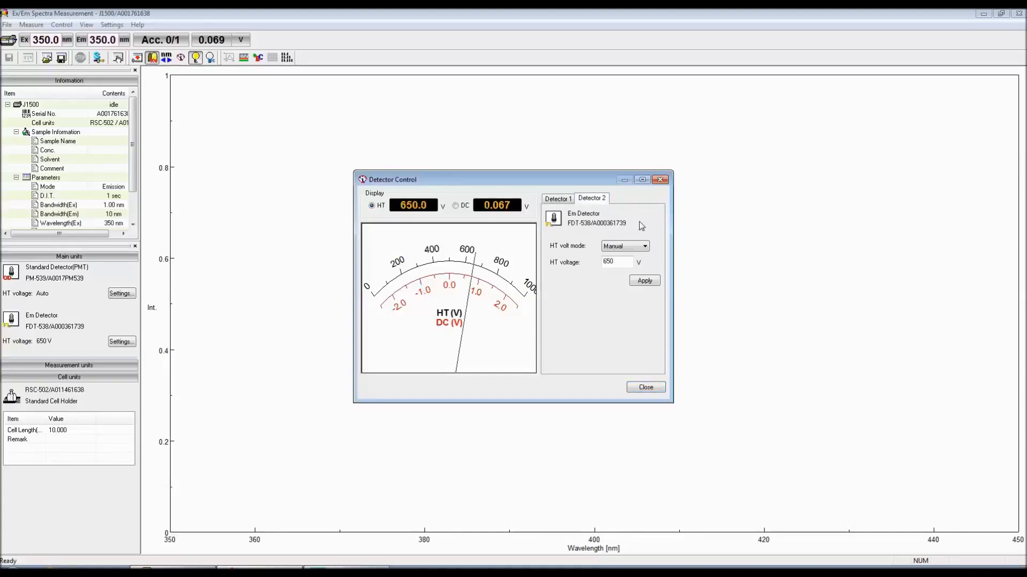
pyautogui.moveTo(658, 254)
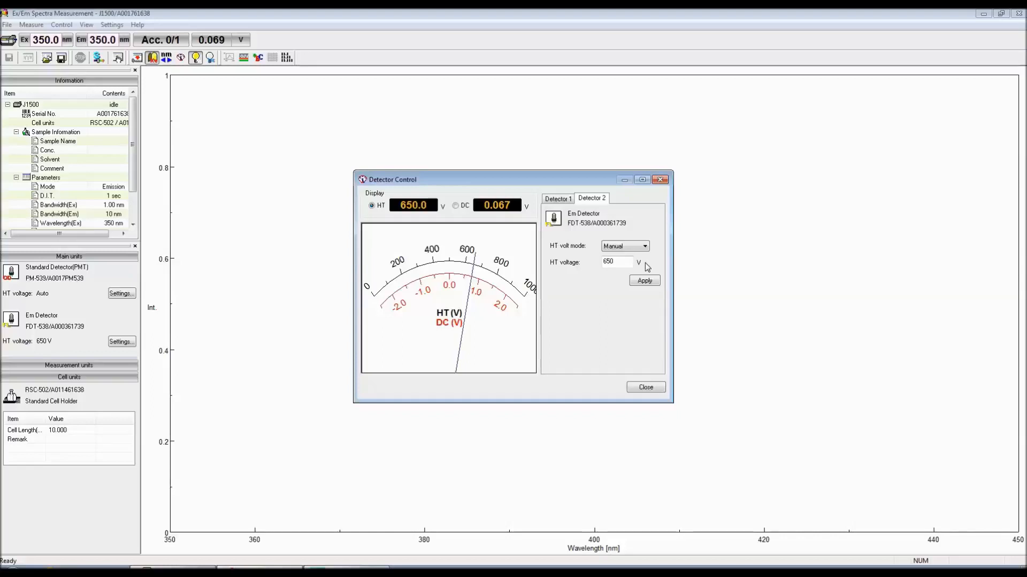
pyautogui.click(614, 262)
pyautogui.write('700')
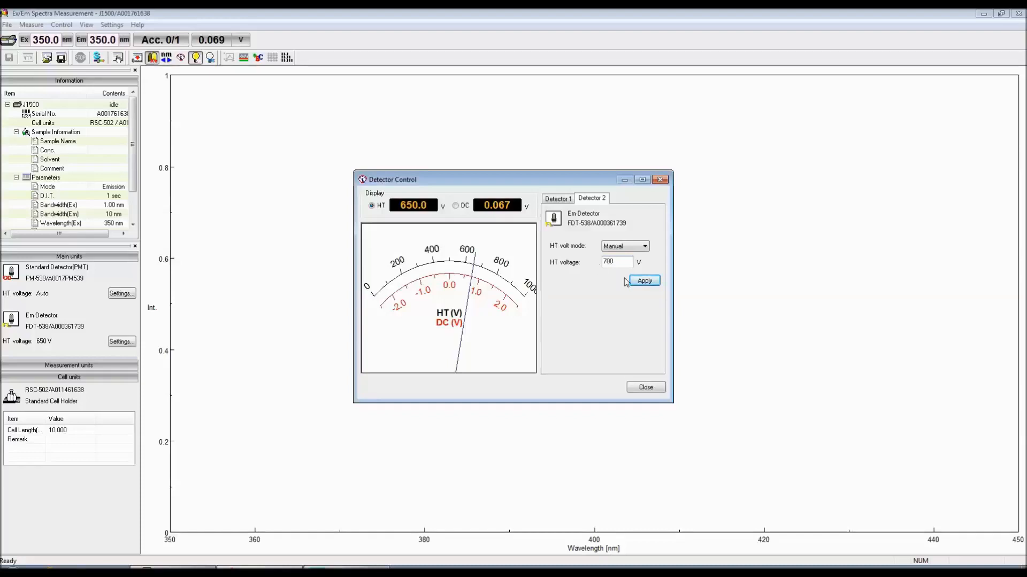
pyautogui.click(644, 280)
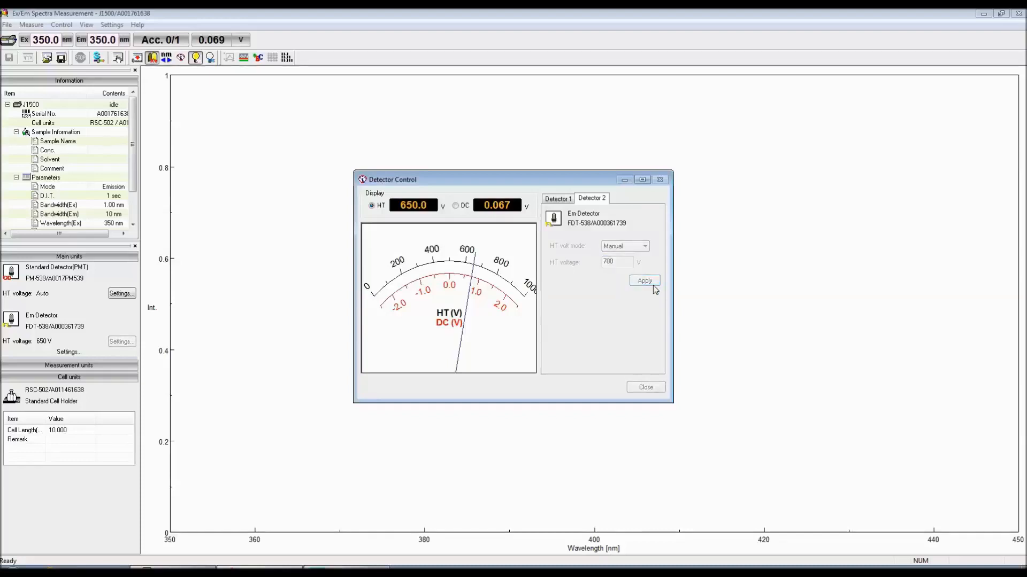
pyautogui.click(644, 280)
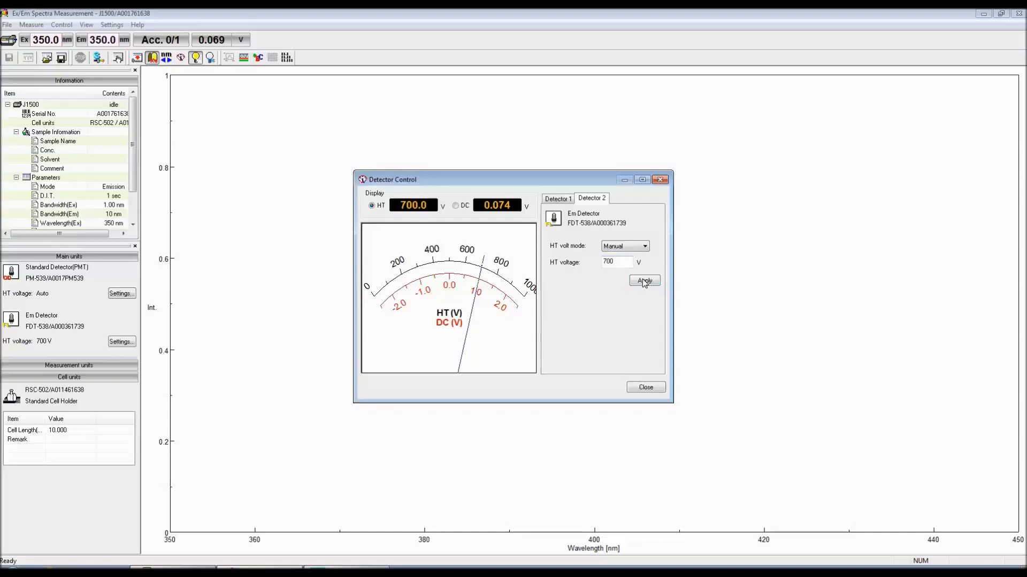
pyautogui.click(615, 262)
pyautogui.write('750')
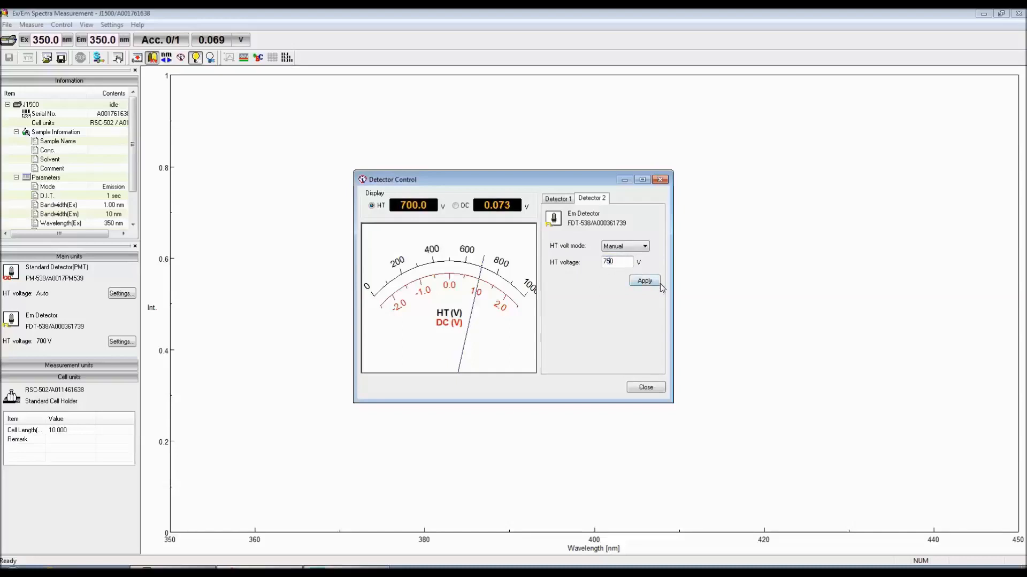
pyautogui.click(644, 281)
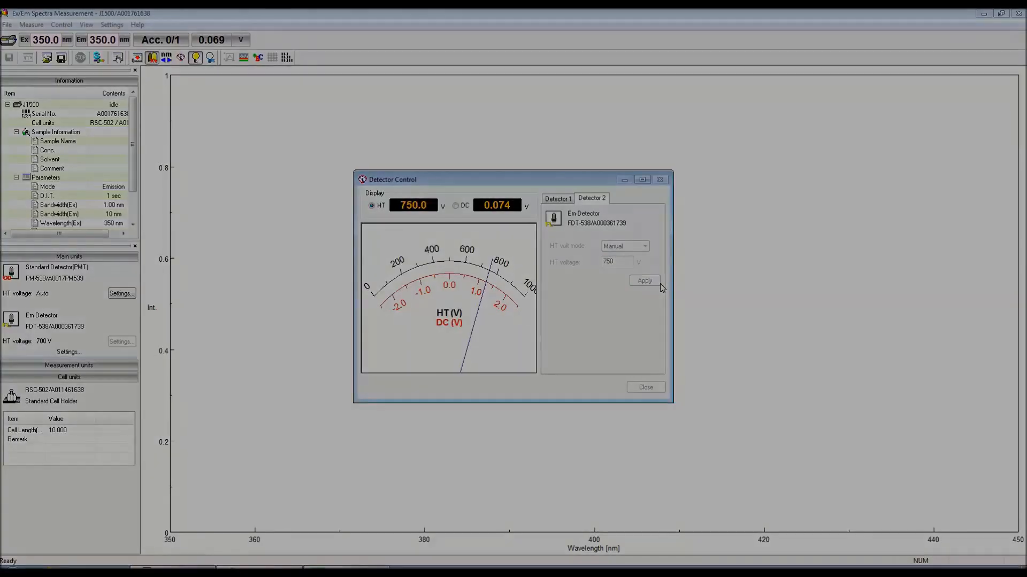
pyautogui.click(644, 281)
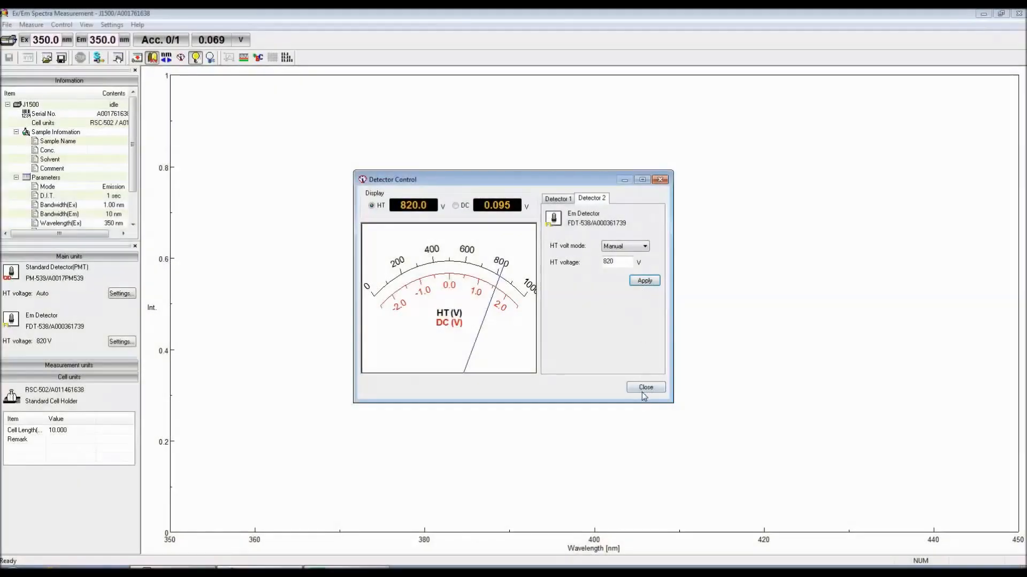
pyautogui.click(644, 387)
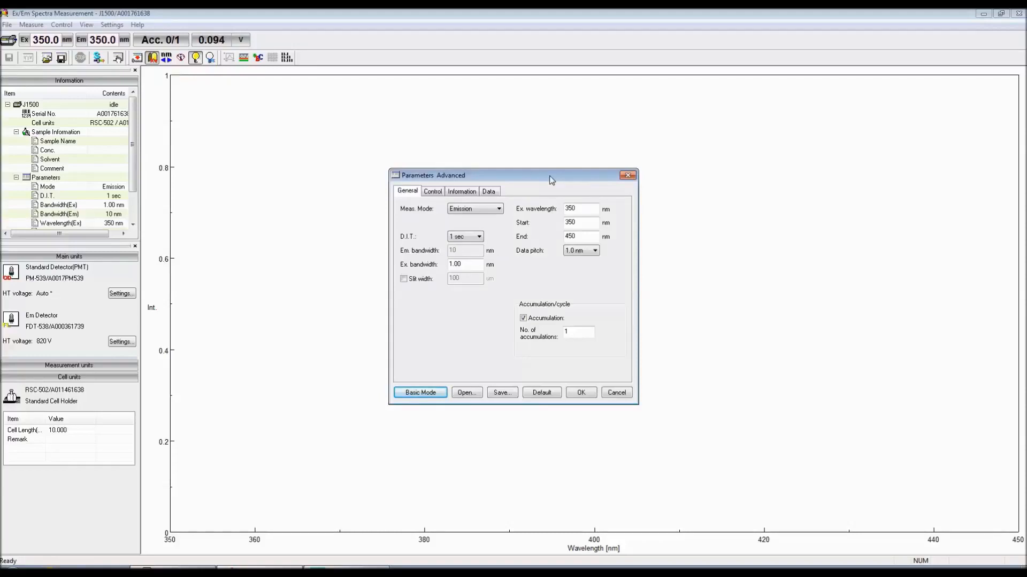
pyautogui.moveTo(509, 211)
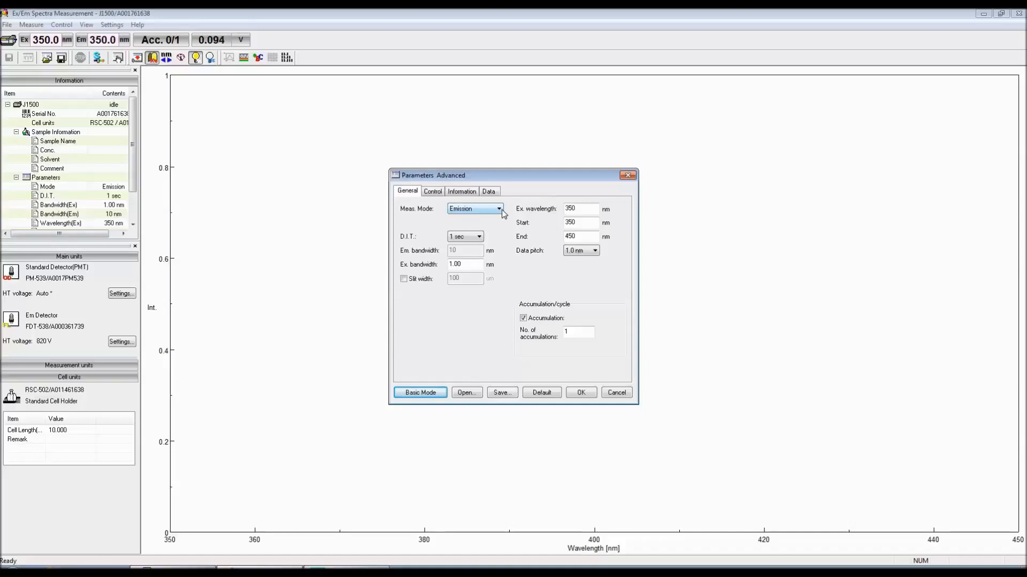
# List the available measurement modes in the advanced parameters' General settings.
pyautogui.click(499, 209)
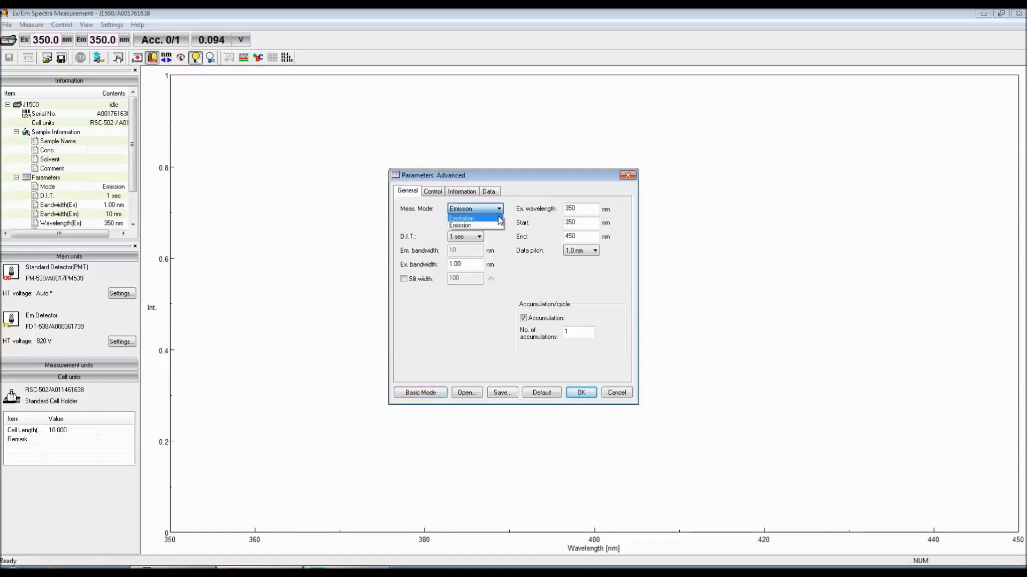
pyautogui.click(462, 217)
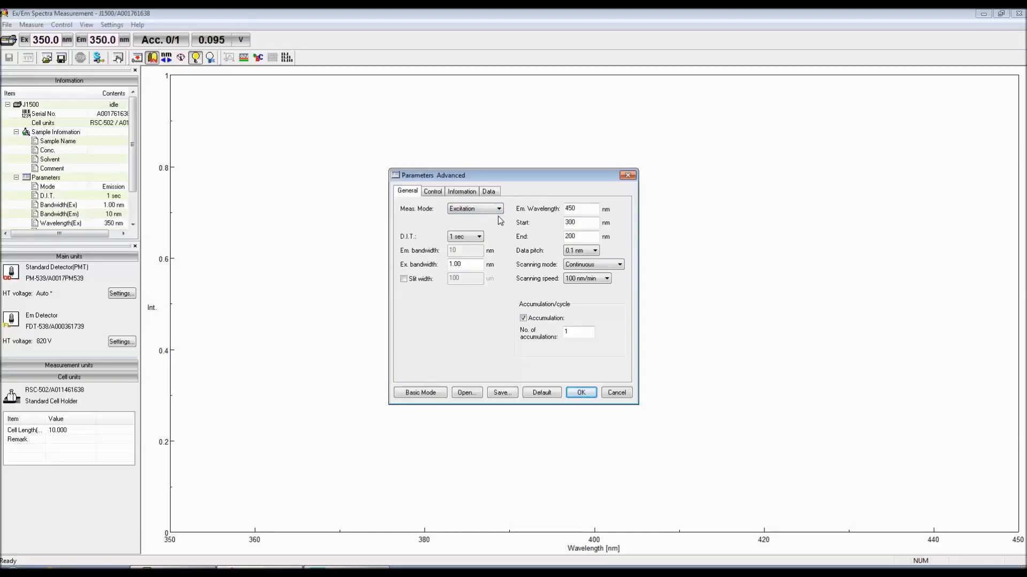
pyautogui.click(497, 208)
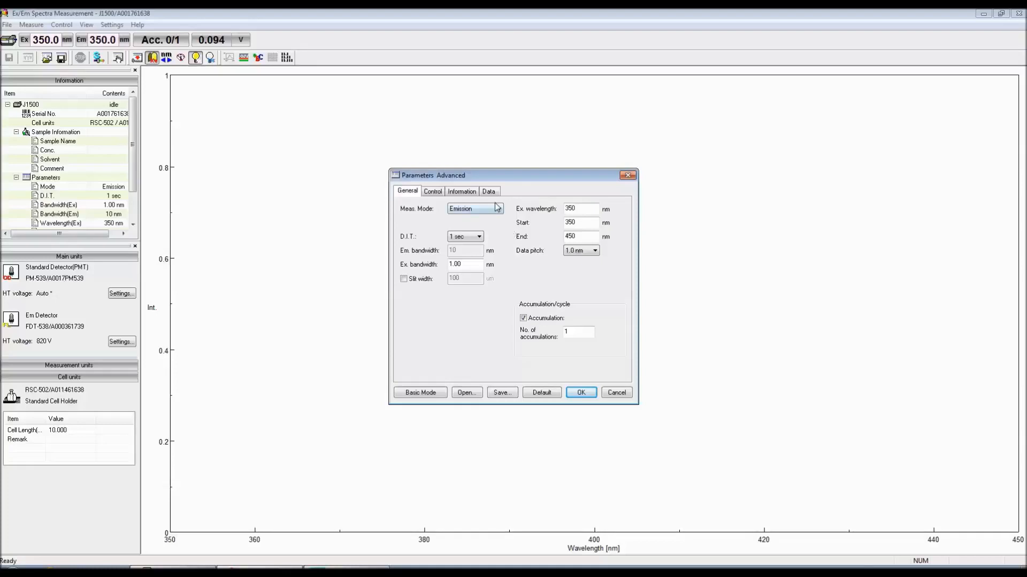
# Set Excitation mode with continuous scanning at 100 nm/min, then show the Control options.
pyautogui.click(497, 209)
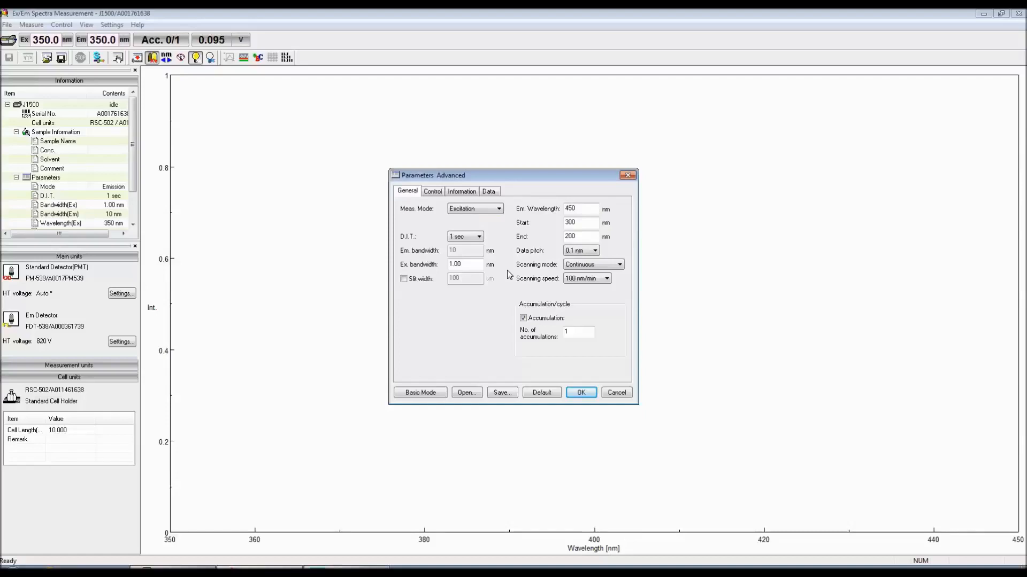
pyautogui.click(618, 264)
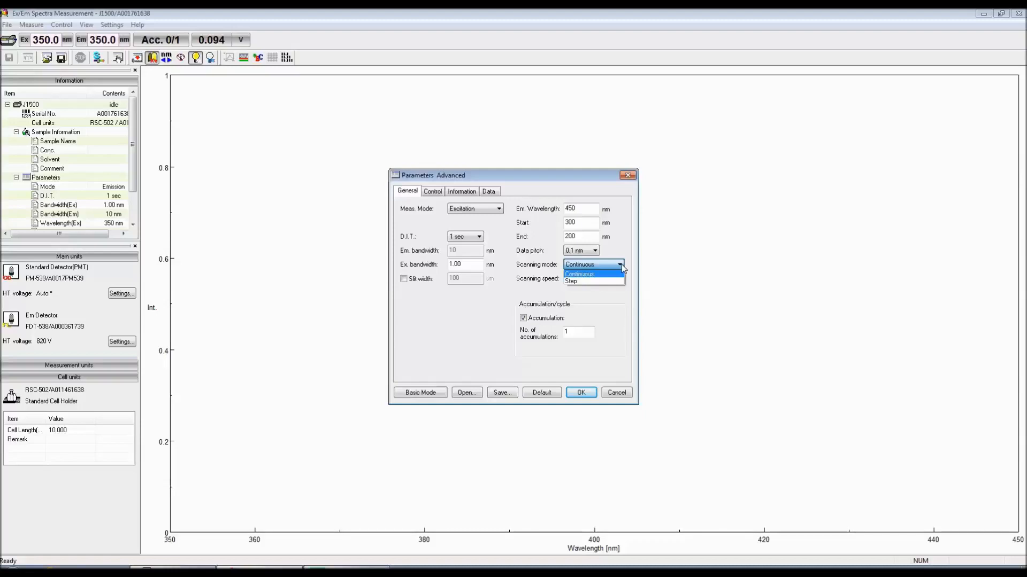
pyautogui.click(578, 265)
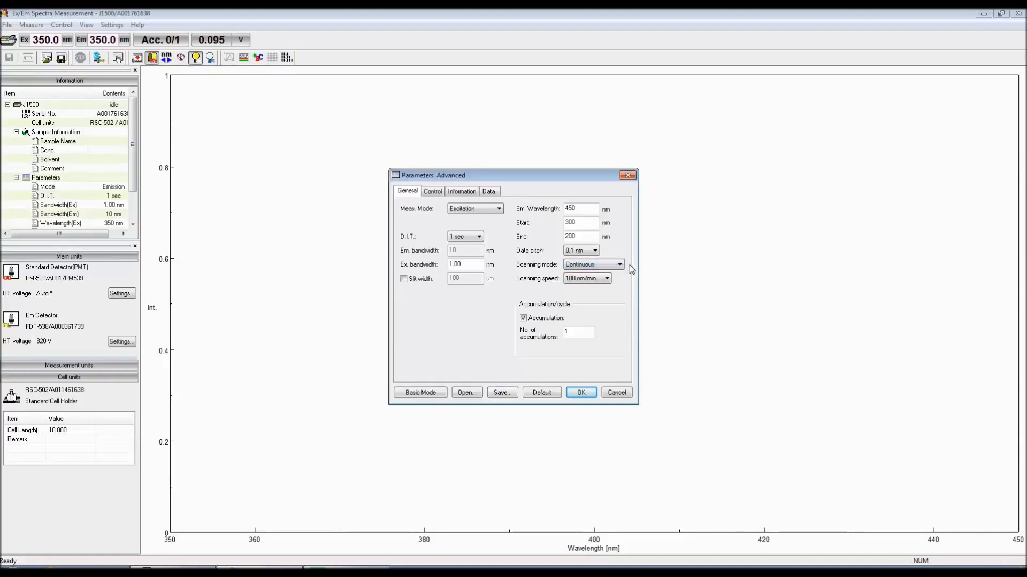
pyautogui.click(605, 278)
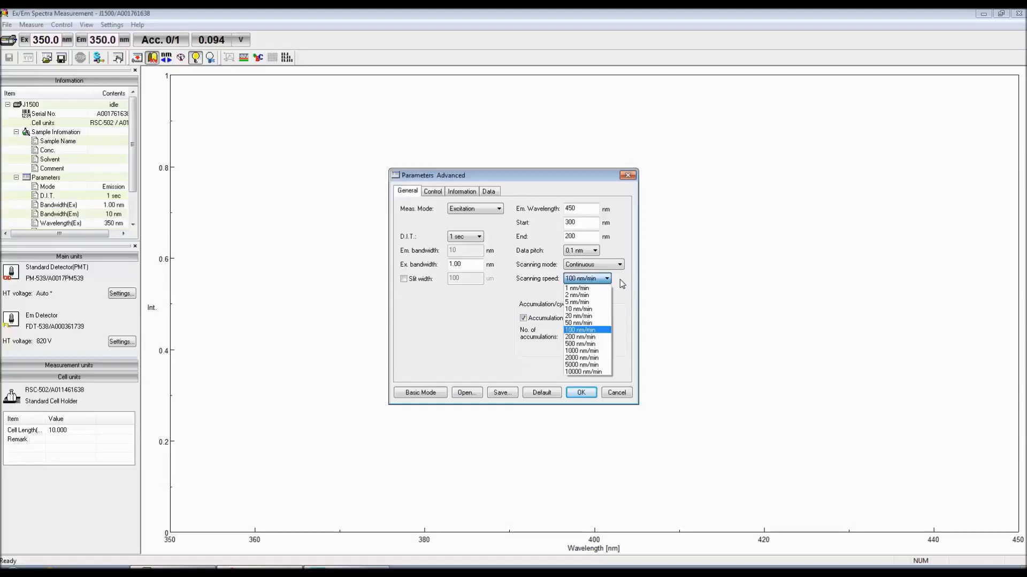
pyautogui.click(579, 331)
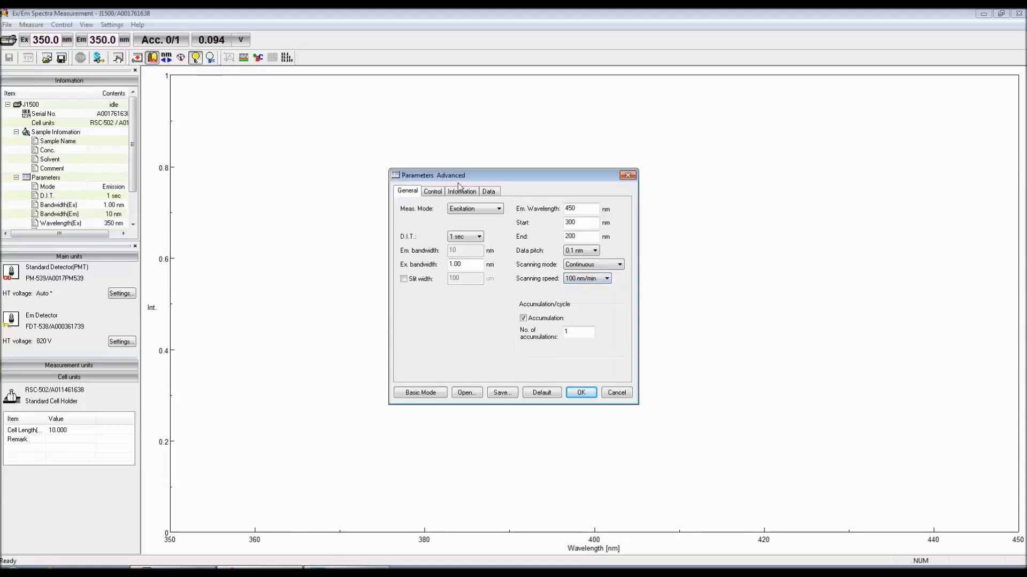
pyautogui.click(432, 191)
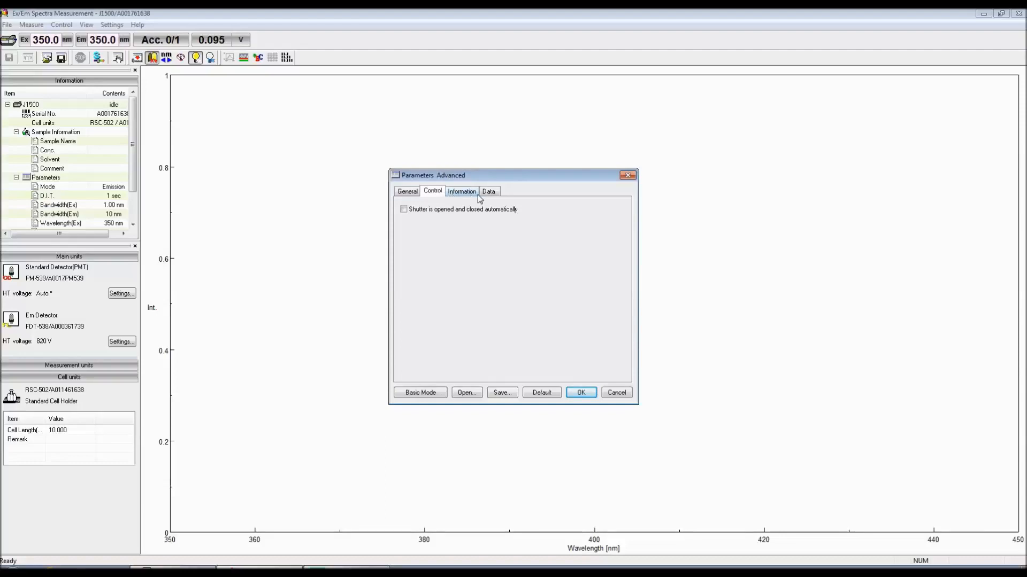
# Show the Information fields for sample details in the advanced parameters.
pyautogui.click(462, 191)
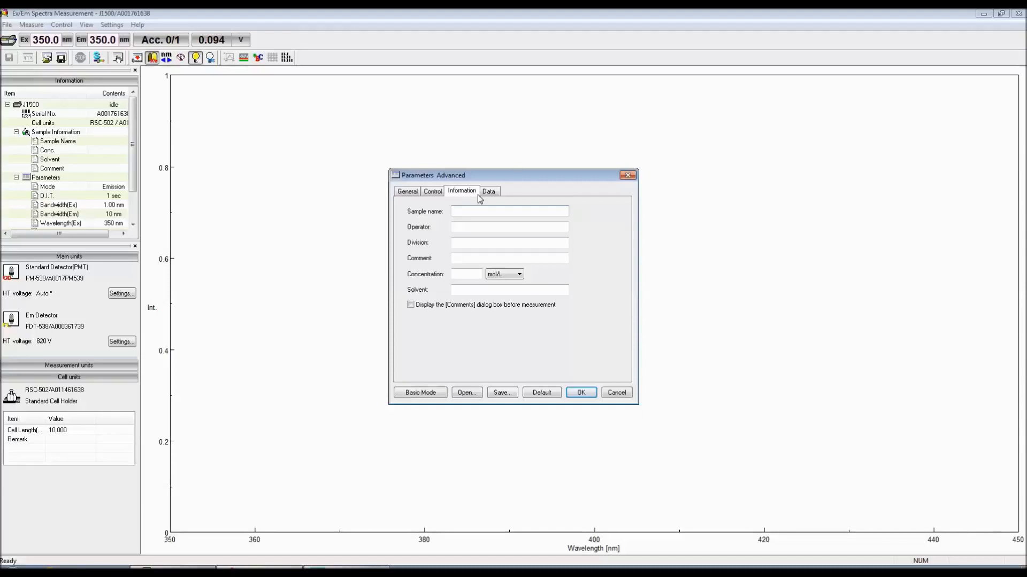
# Show the Data options for auto save, Spectra Analysis transfer and printing.
pyautogui.click(489, 191)
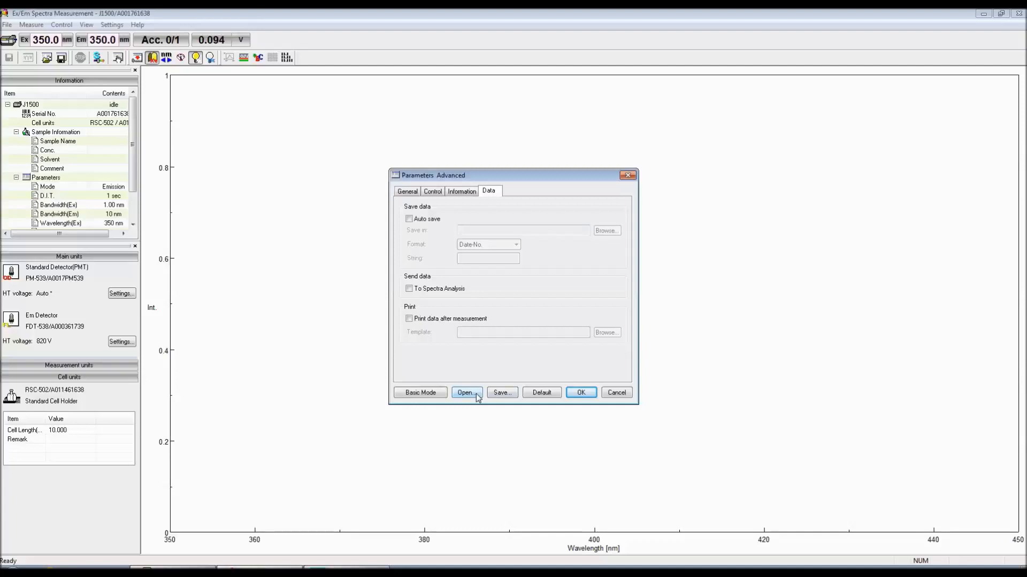
# Accept the excitation parameters (Ex 300 nm, Em 450 nm, 200–300 nm axis) and reach the Measure commands.
pyautogui.click(580, 392)
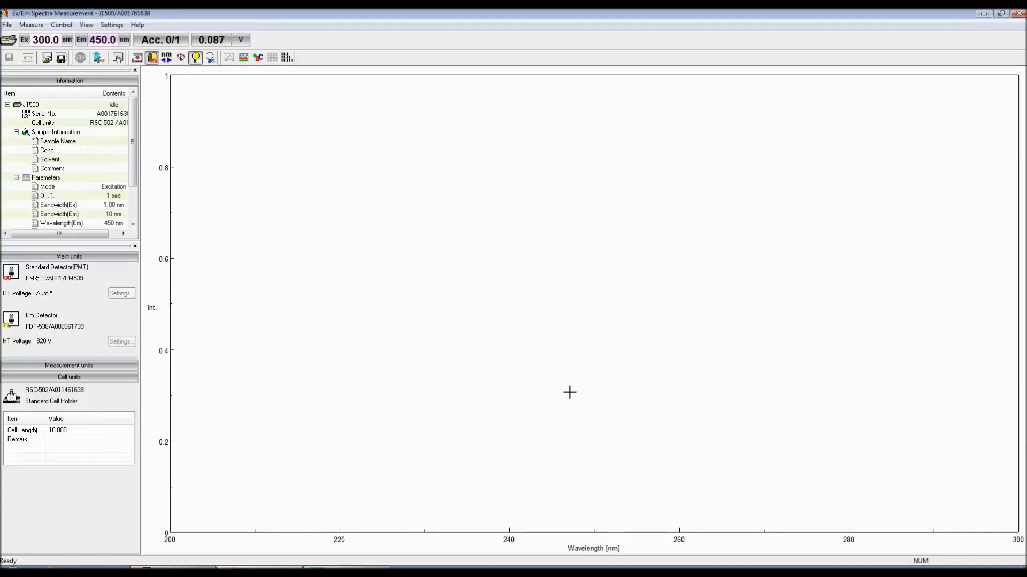
pyautogui.moveTo(98, 58)
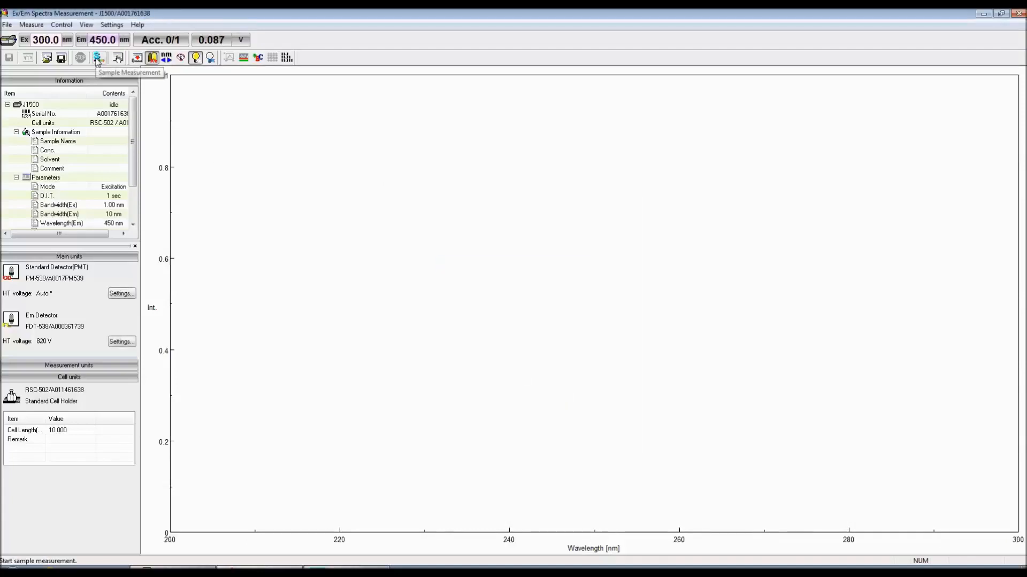
pyautogui.click(31, 25)
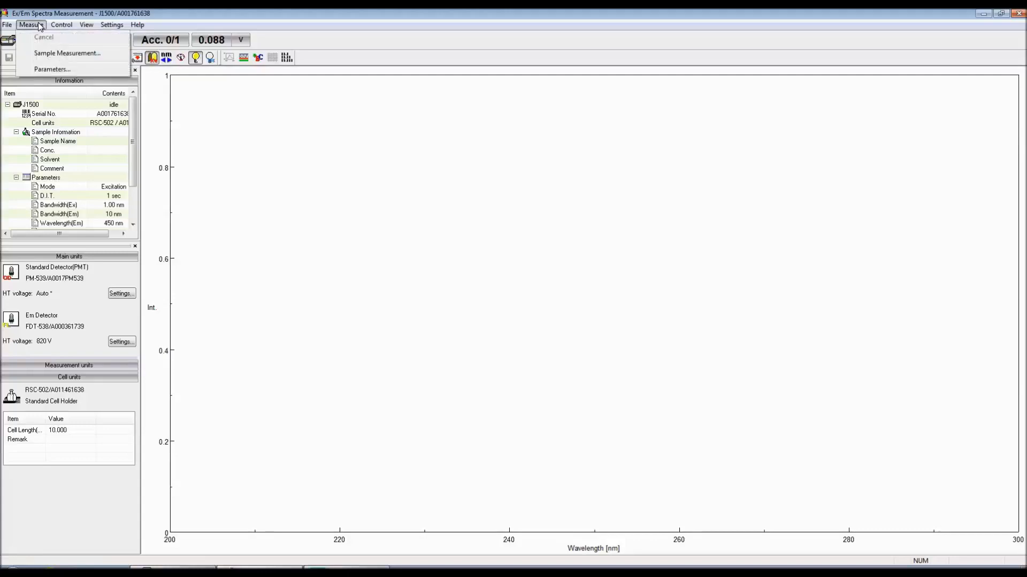